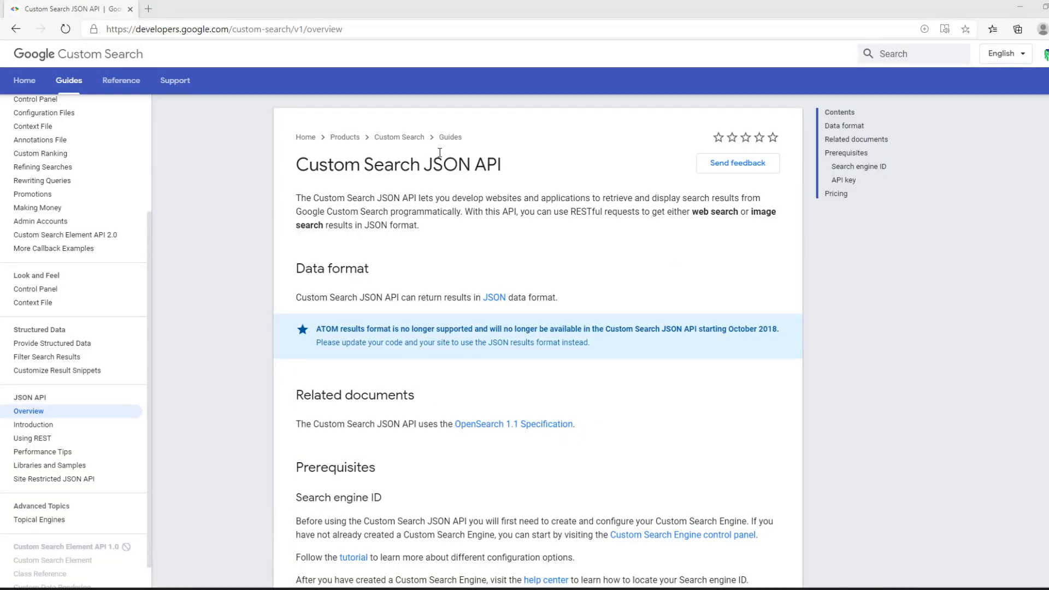
Step: Create a new project named SearchYoutube via Get a Key and generate its Custom Search API key
scroll(down, 3)
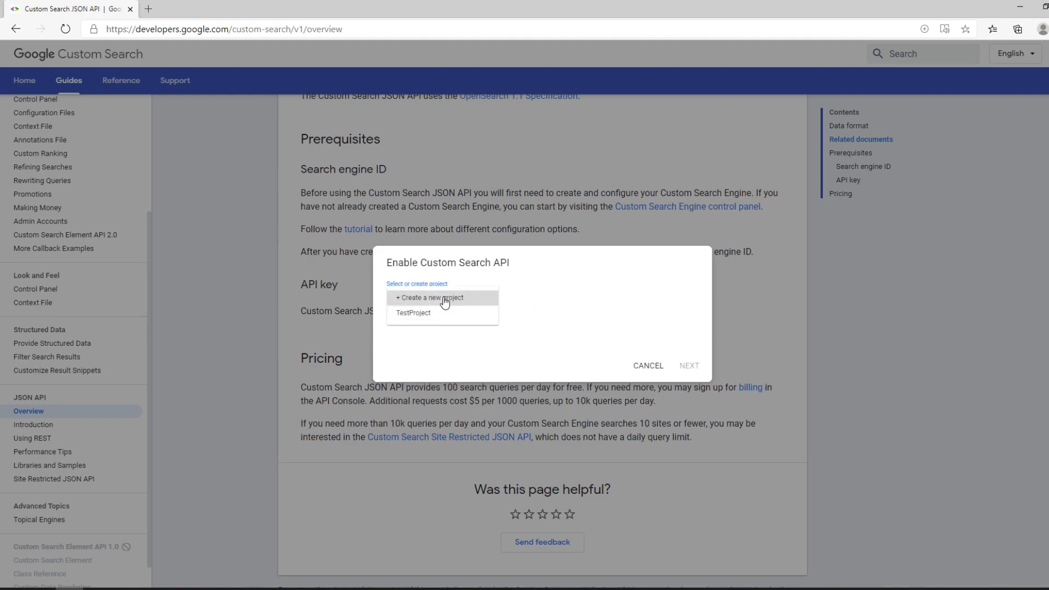
click(431, 297)
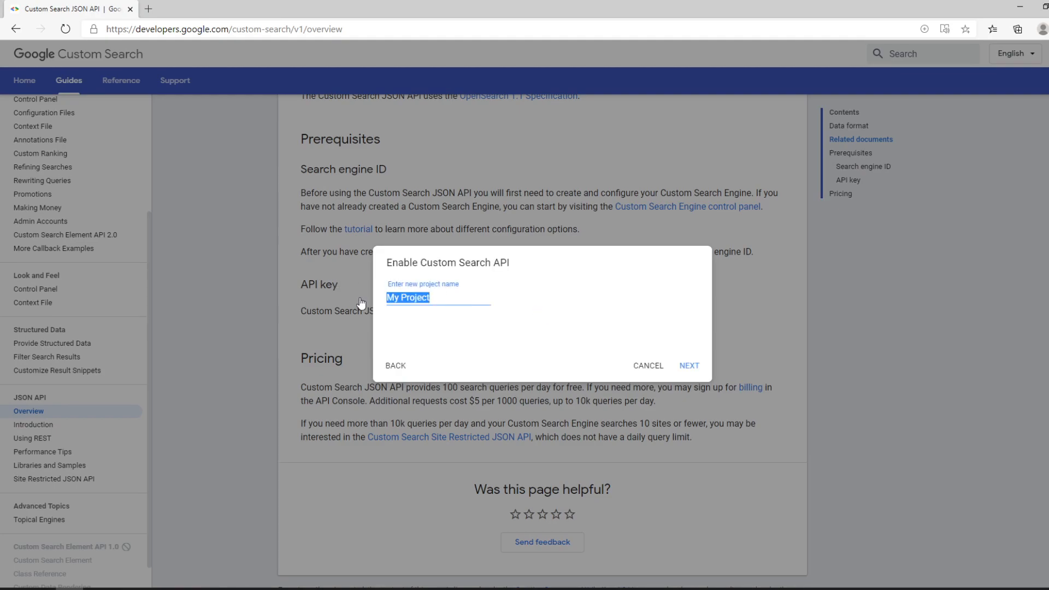
text(Search_Youtube)
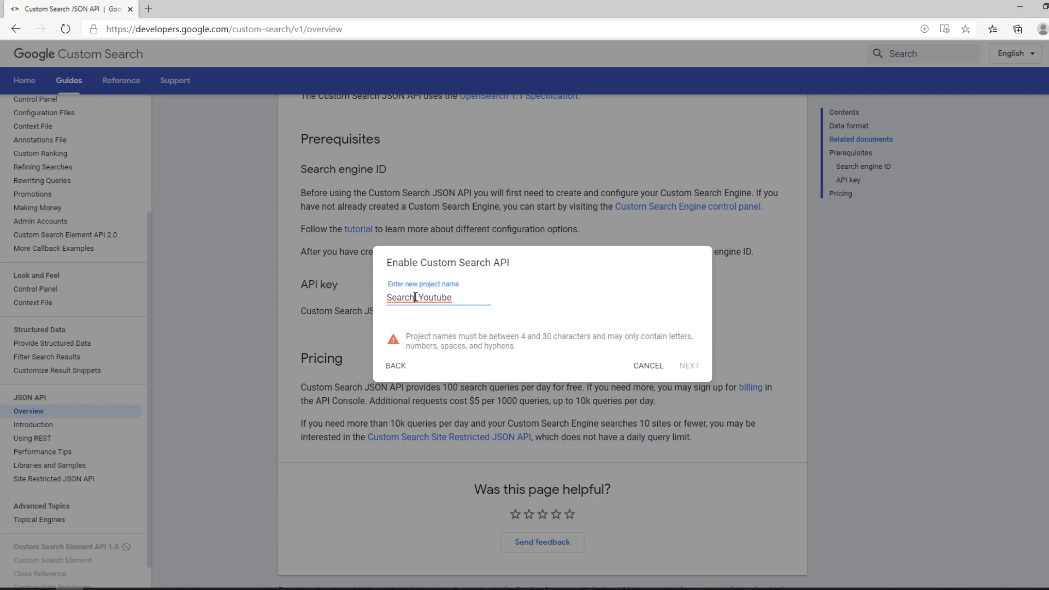
key(Backspace)
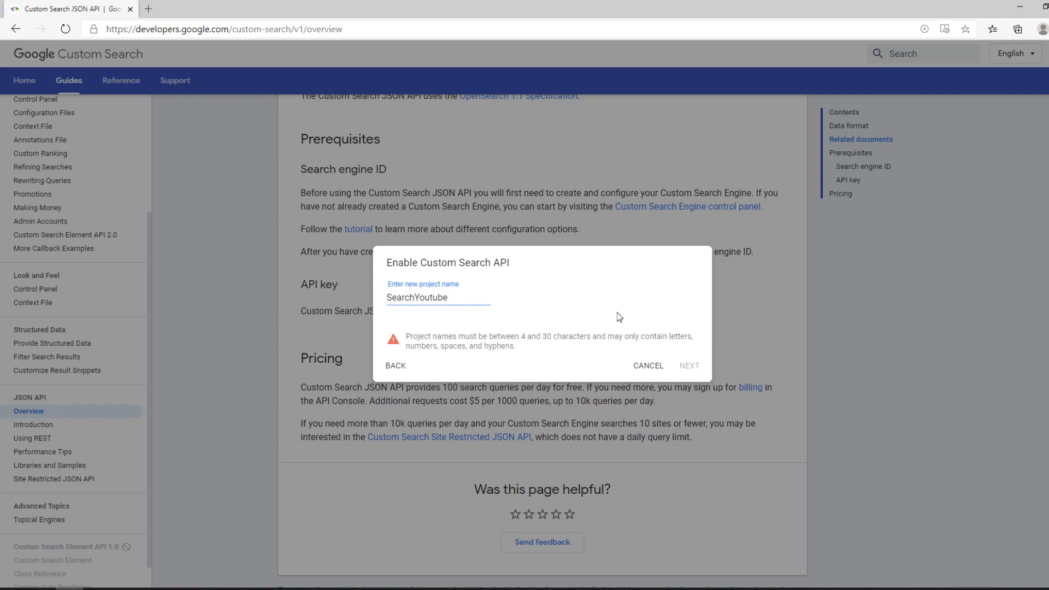
click(689, 364)
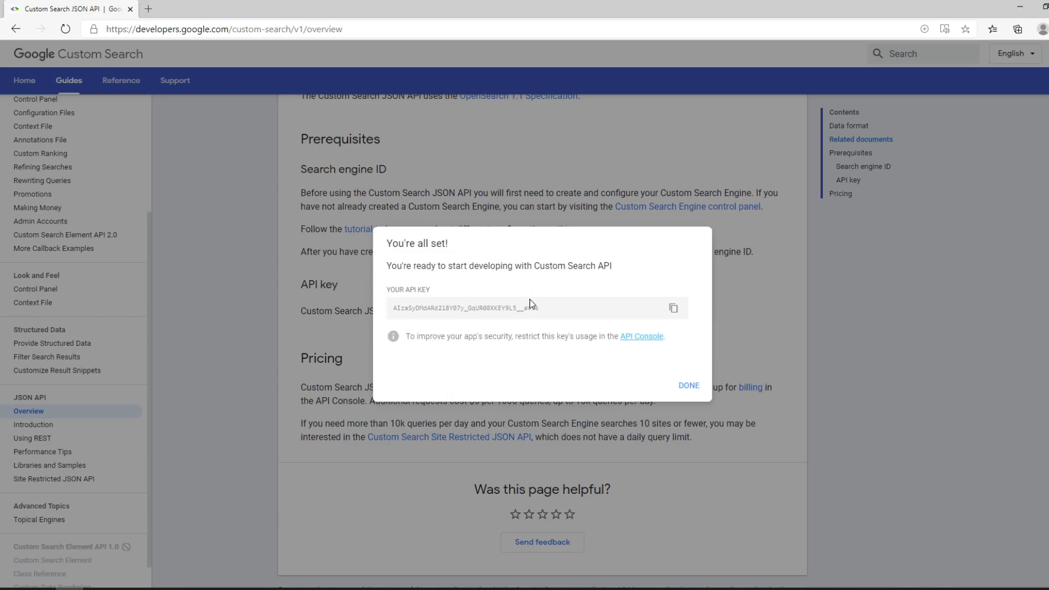
mouse_move(688, 386)
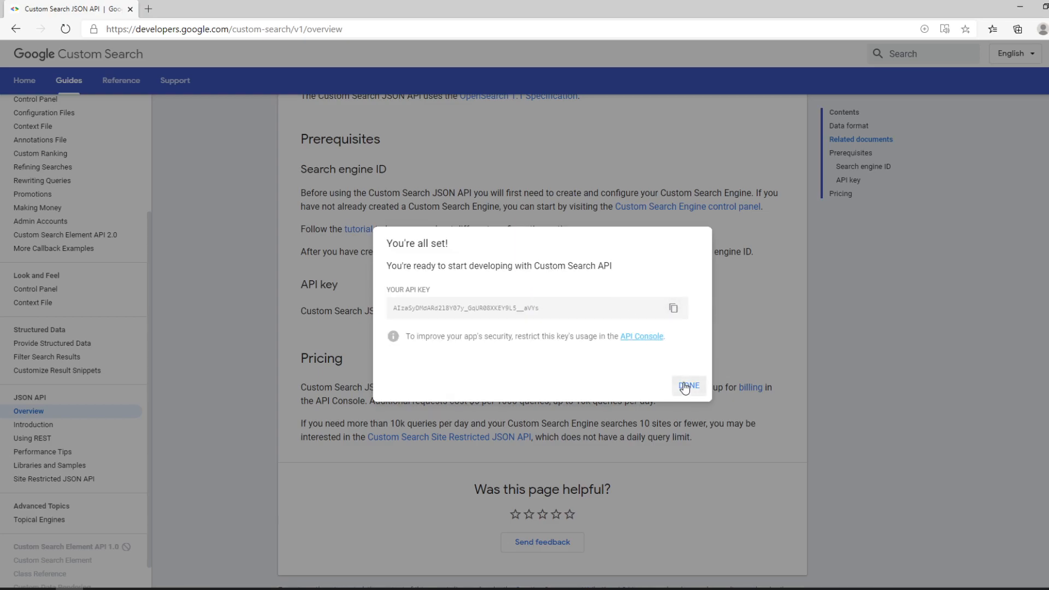
Step: Dismiss the API key confirmation, skim the Introduction guide, and land on the Using REST guide
click(687, 385)
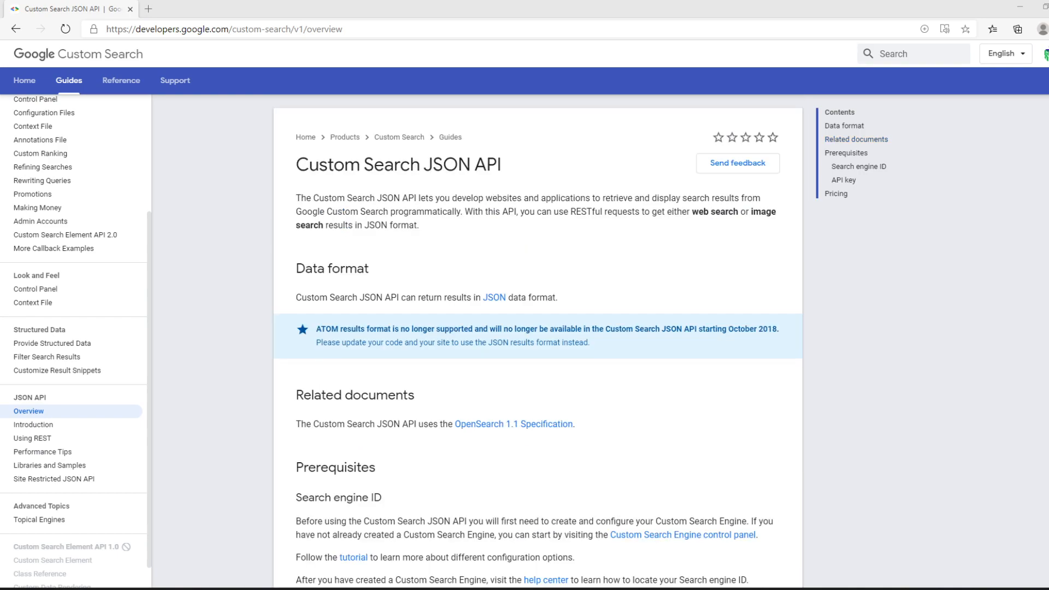
click(32, 440)
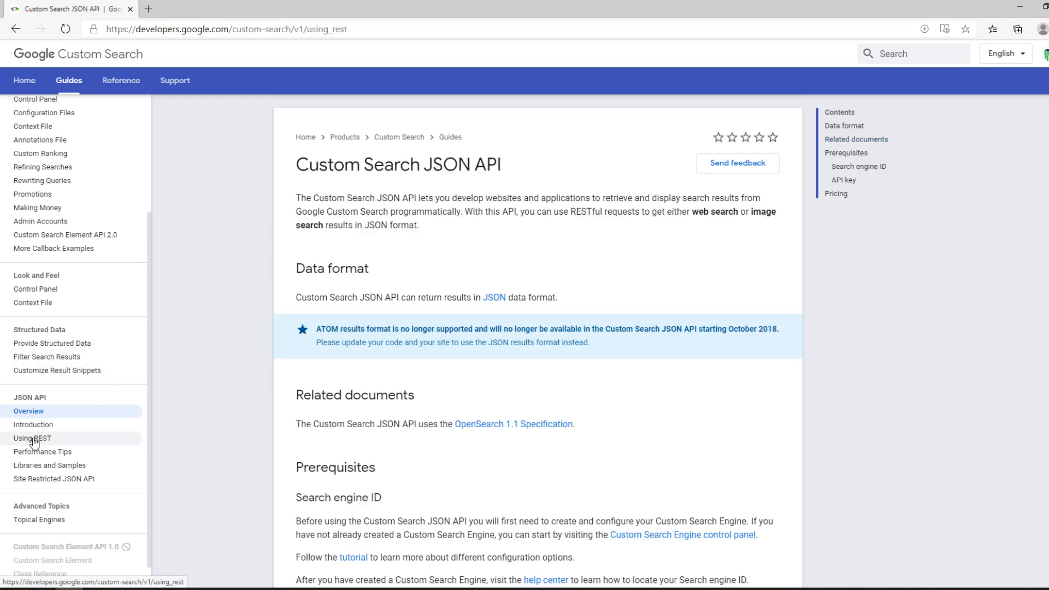
click(34, 424)
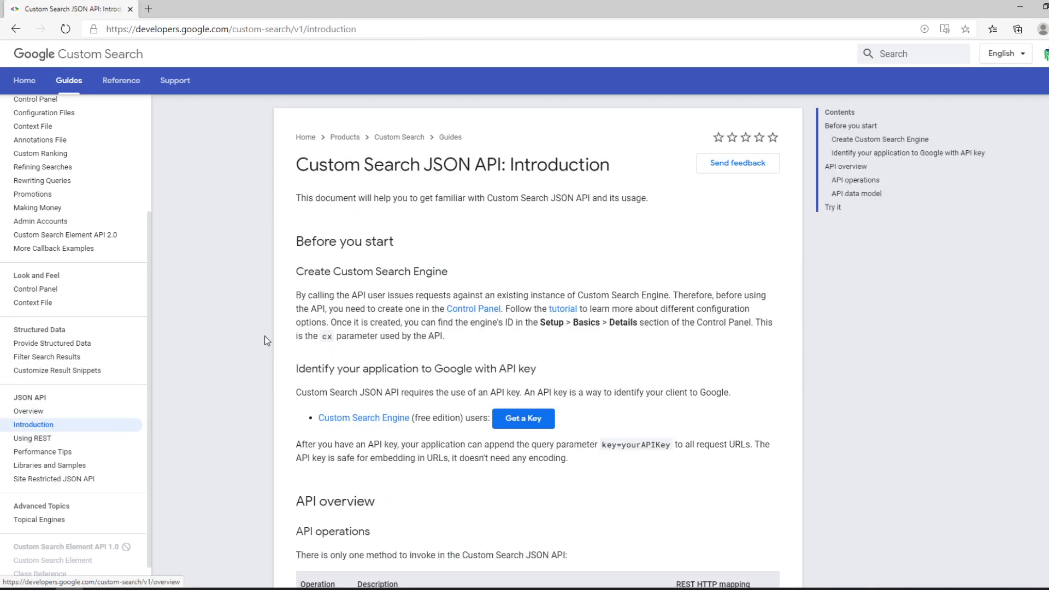
scroll(down, 3)
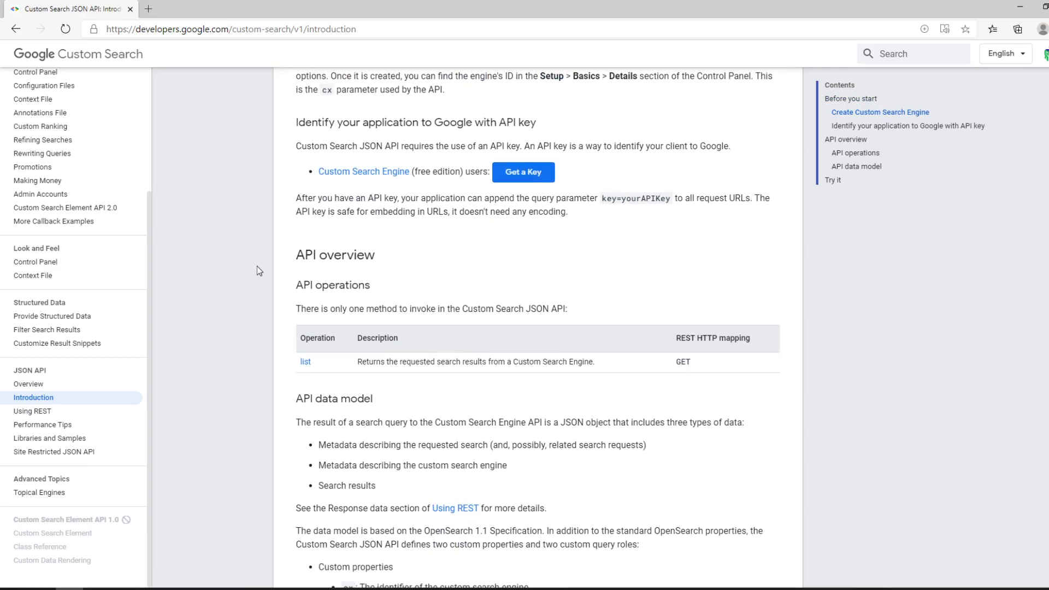
scroll(down, 3)
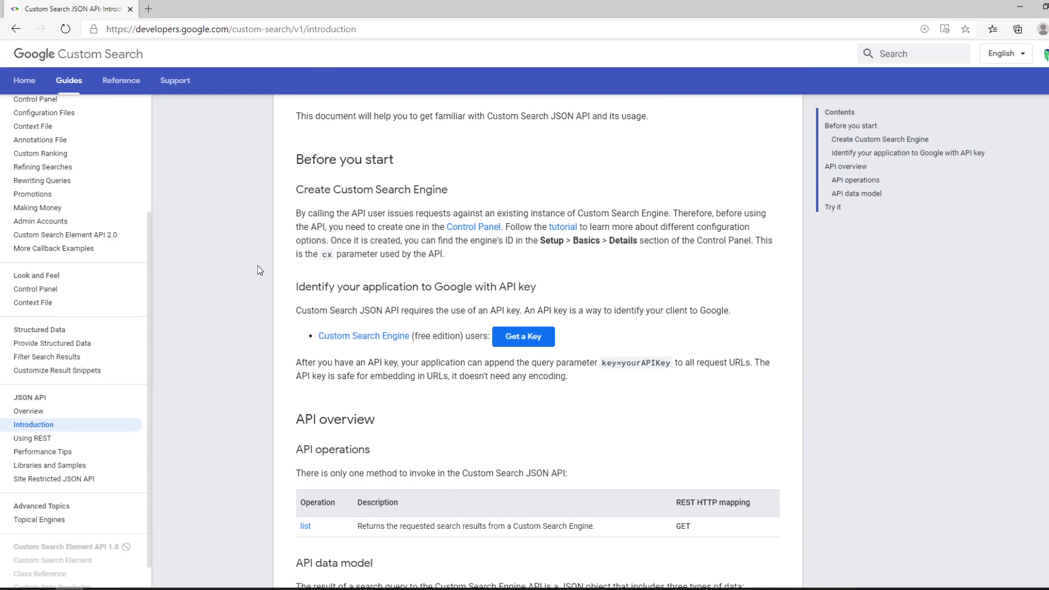
click(32, 439)
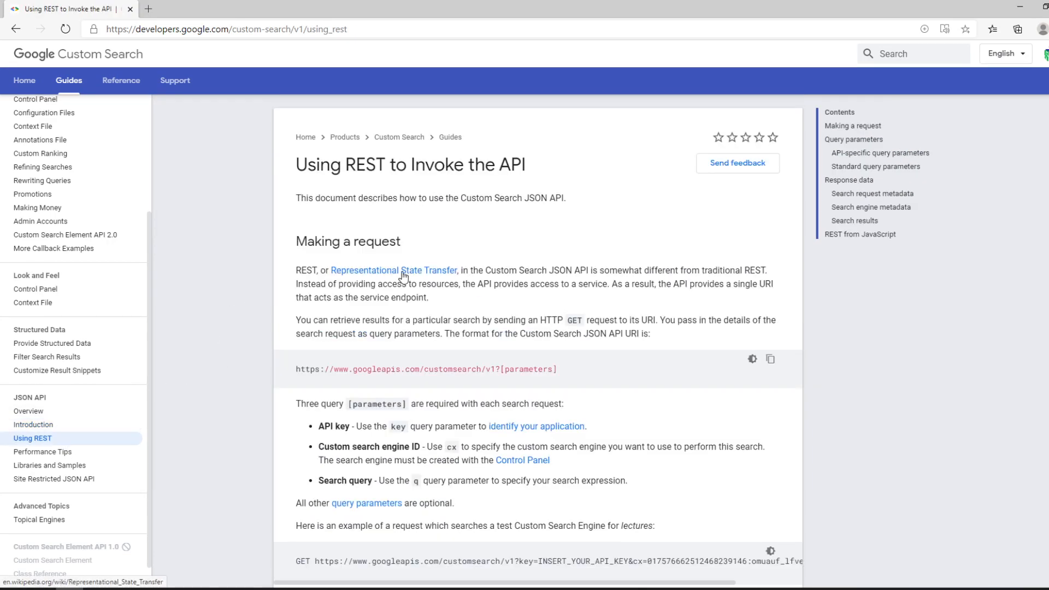
scroll(down, 3)
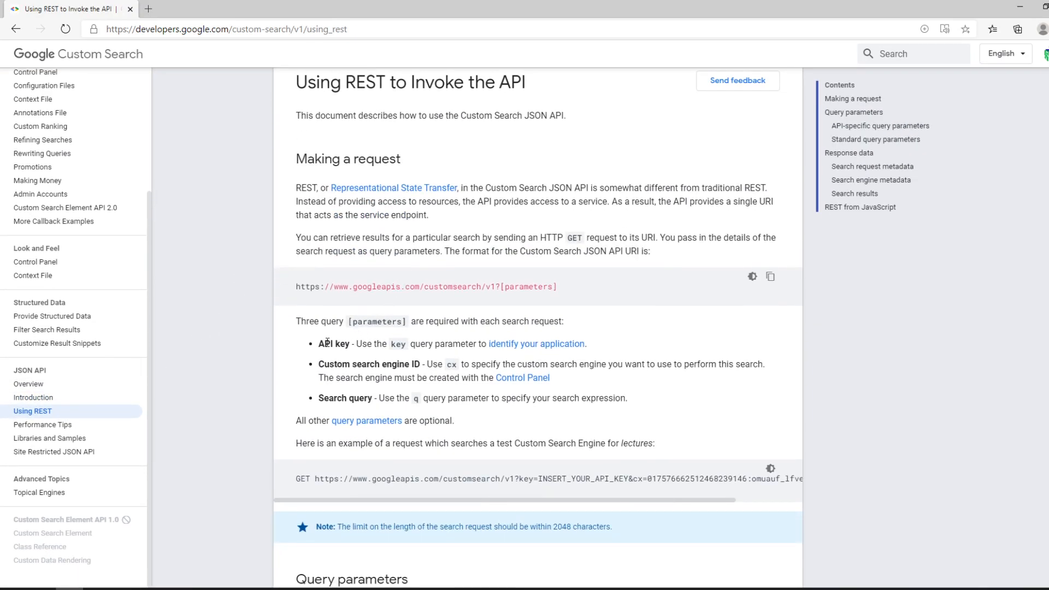
Step: Select the example request URL and open the search engine Control Panel link in a new tab
double_click(334, 344)
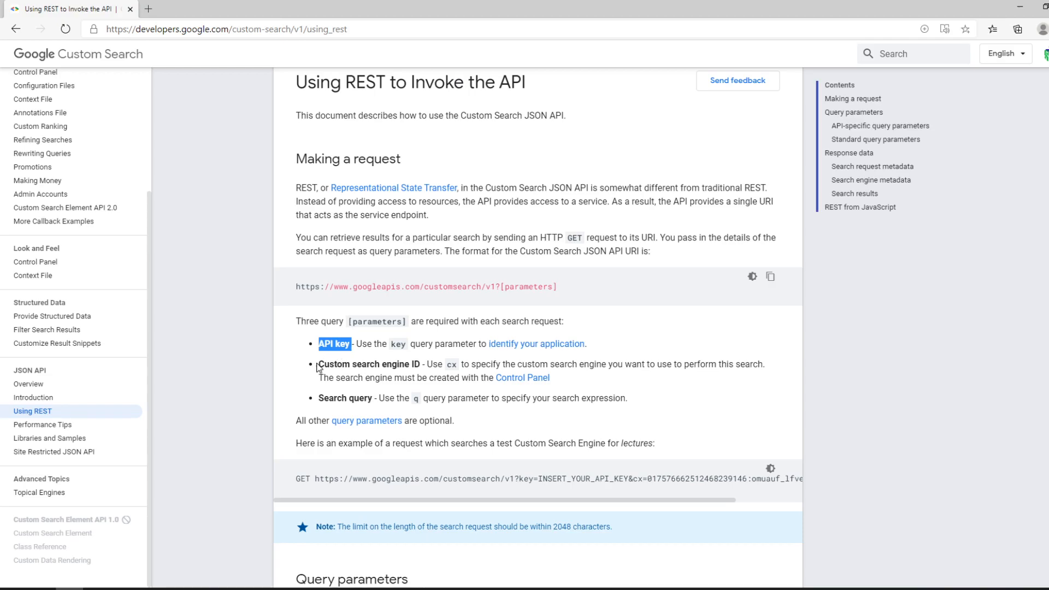
double_click(367, 363)
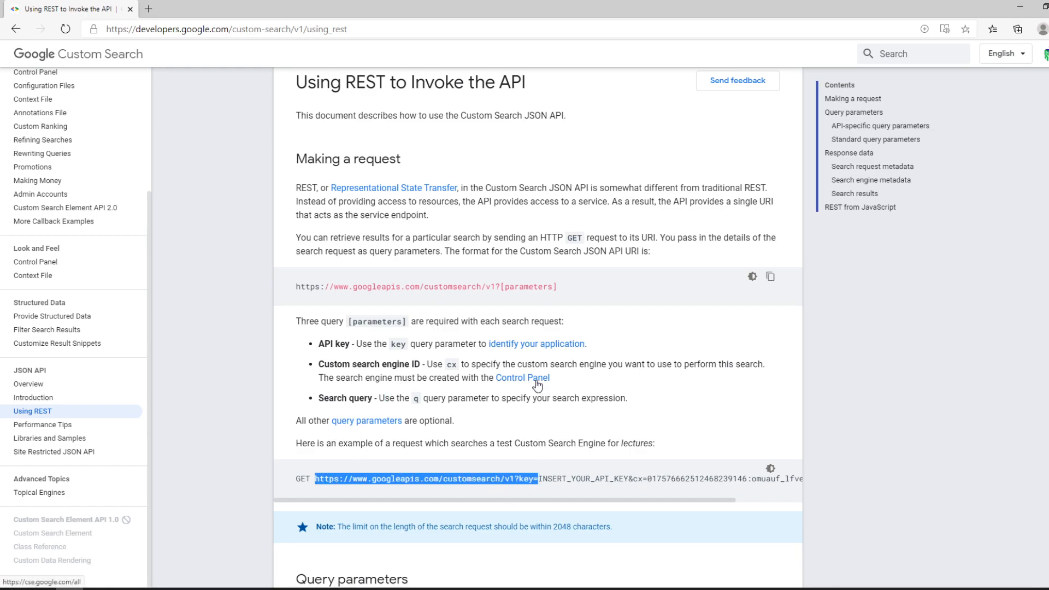
click(522, 377)
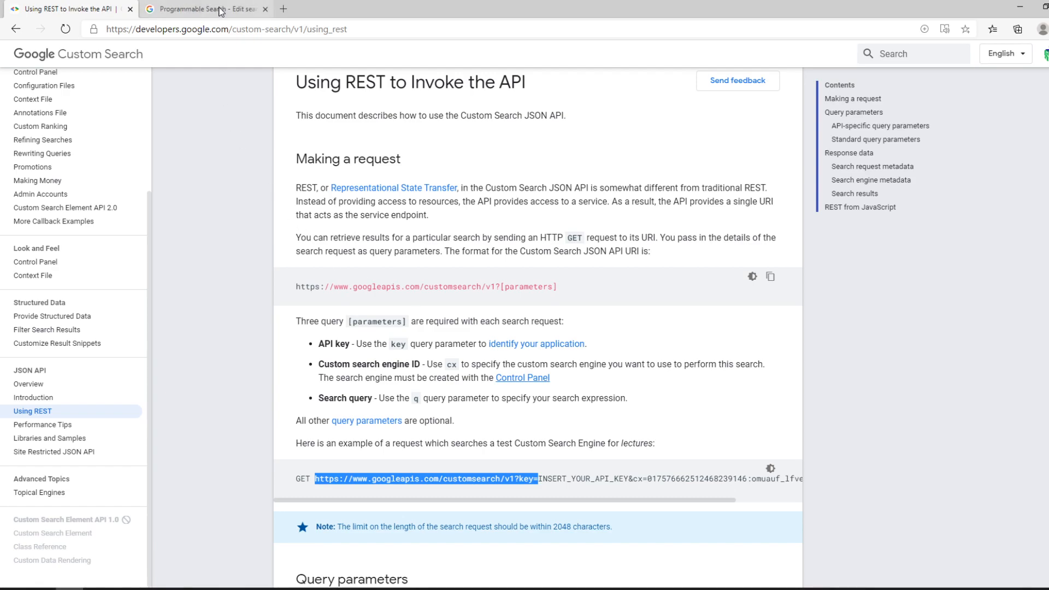
Step: In Programmable Search, create a search engine named Youtube restricted to youtube.com
click(207, 9)
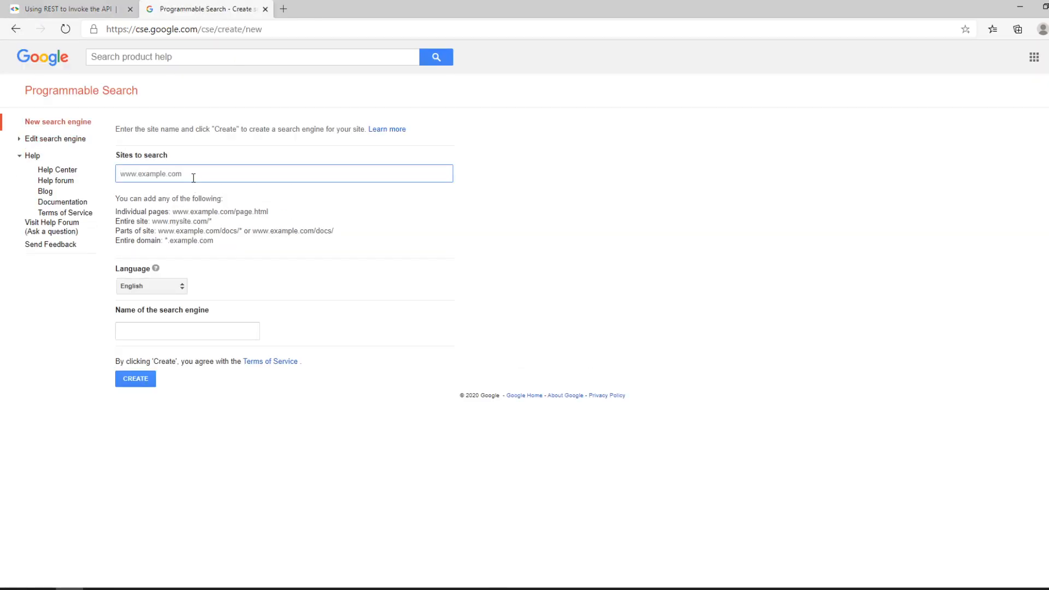
text(youtube.com)
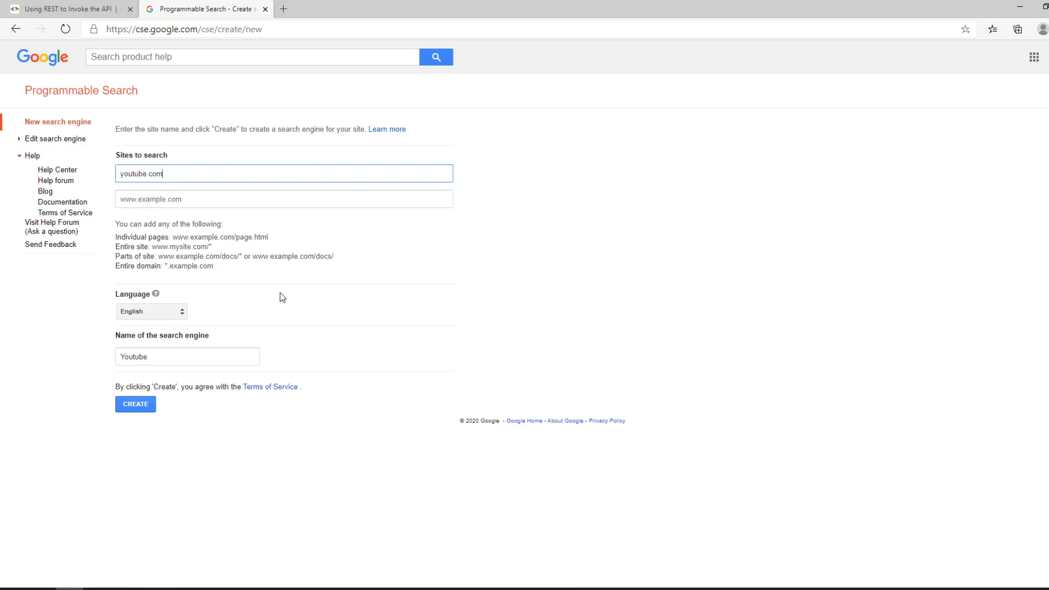
click(135, 404)
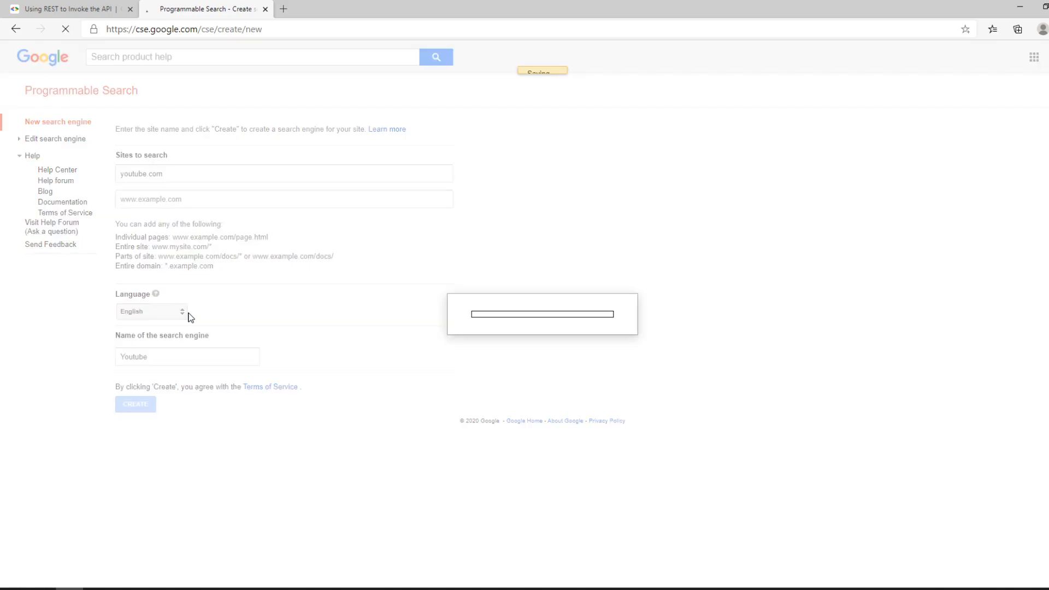
click(135, 404)
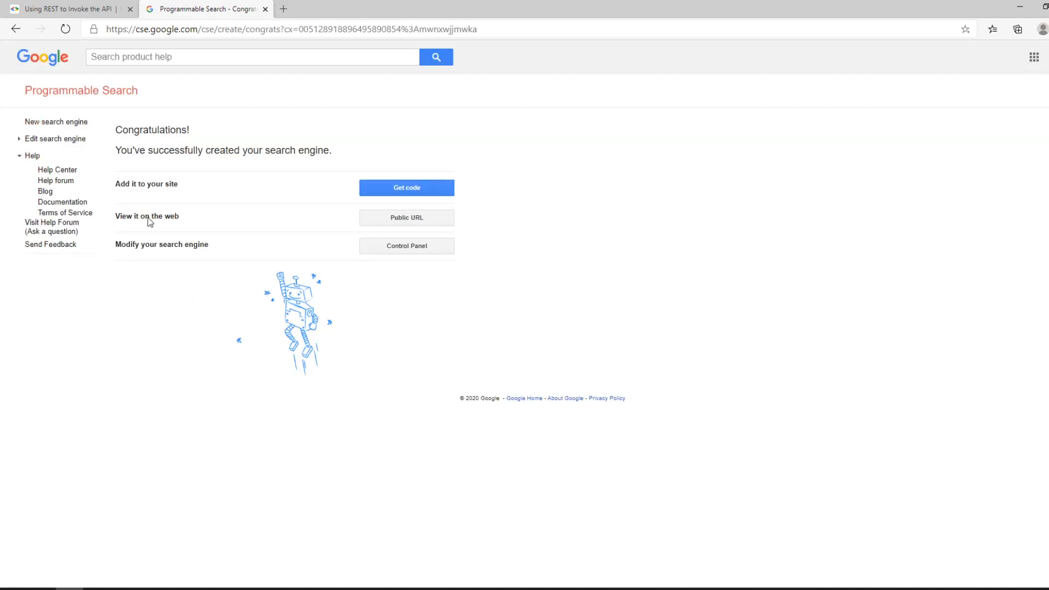
Step: Open the Youtube engine's Setup Basics showing its search engine ID, then return to Postman
click(56, 138)
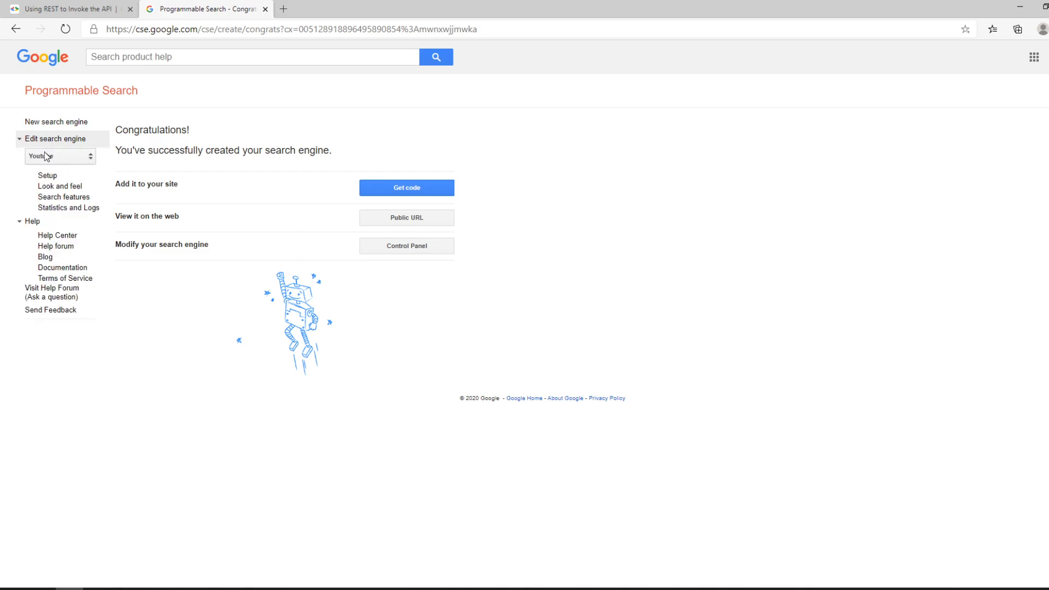
click(57, 138)
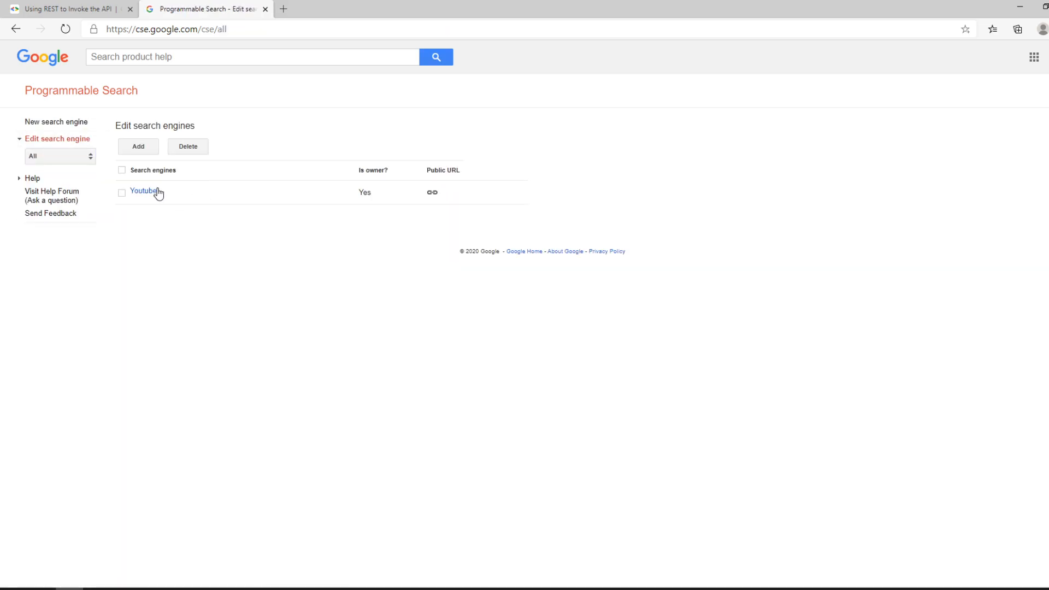
click(144, 190)
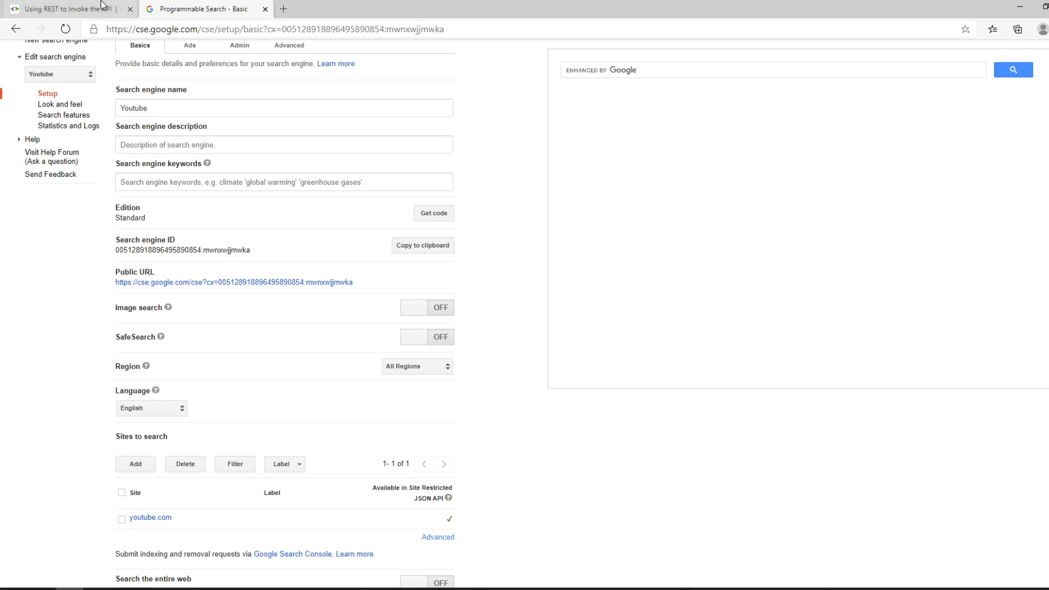
click(64, 9)
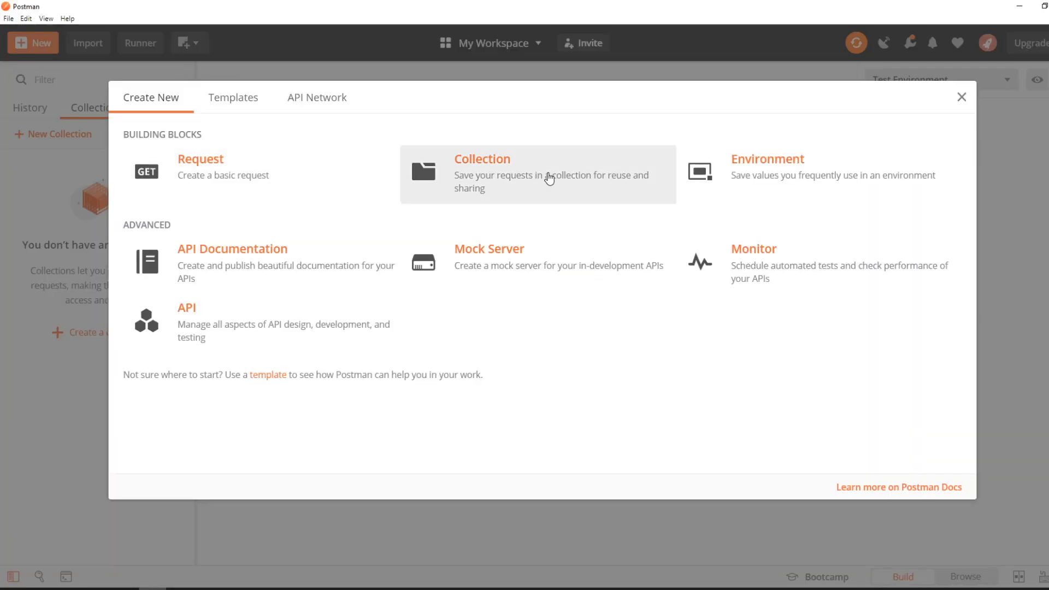
Step: Create a new Postman collection named Google_search
click(482, 158)
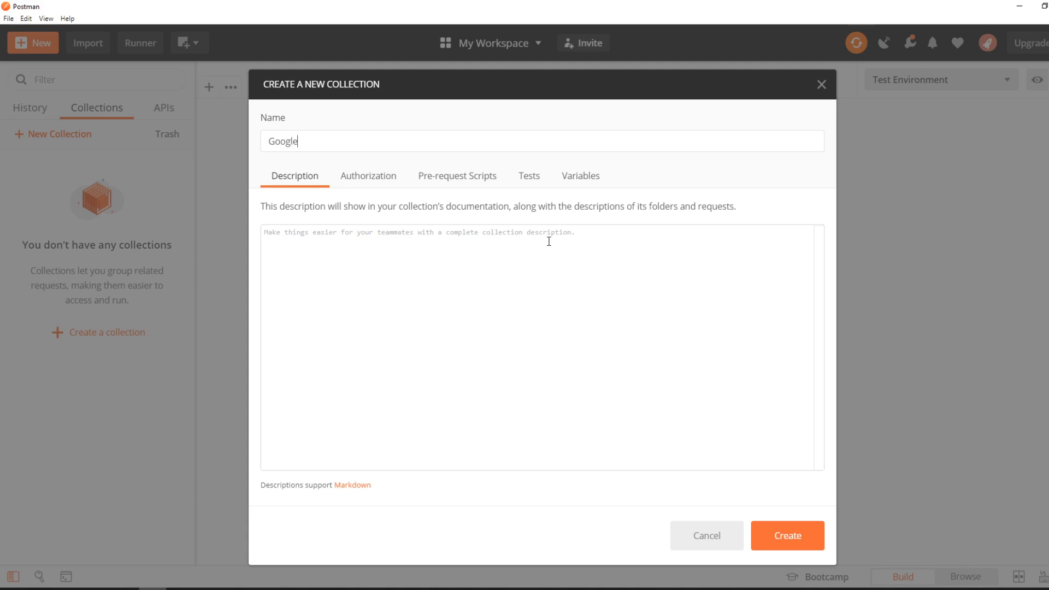
text(_search)
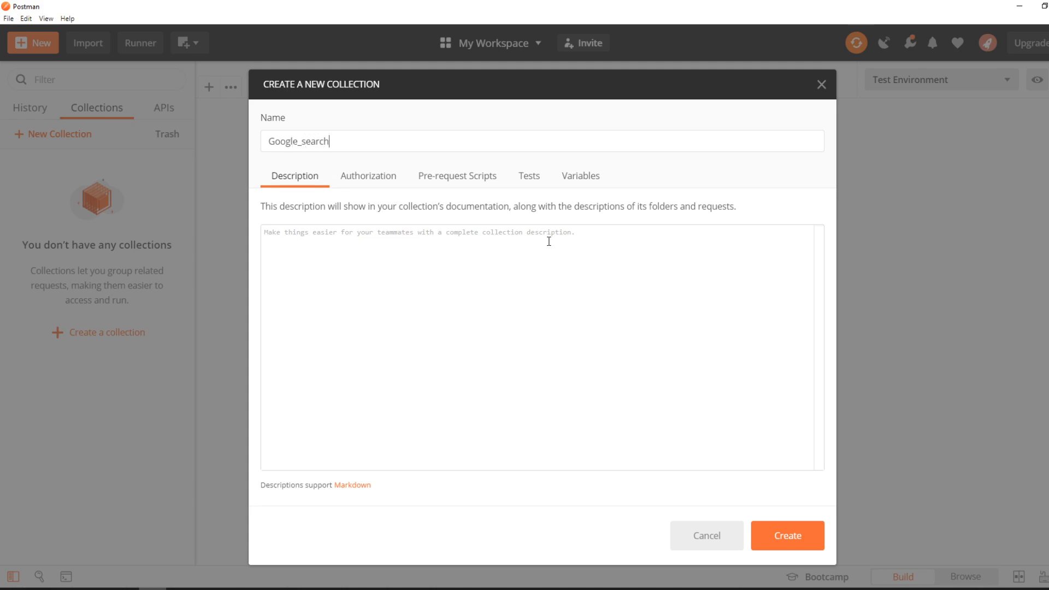
click(786, 536)
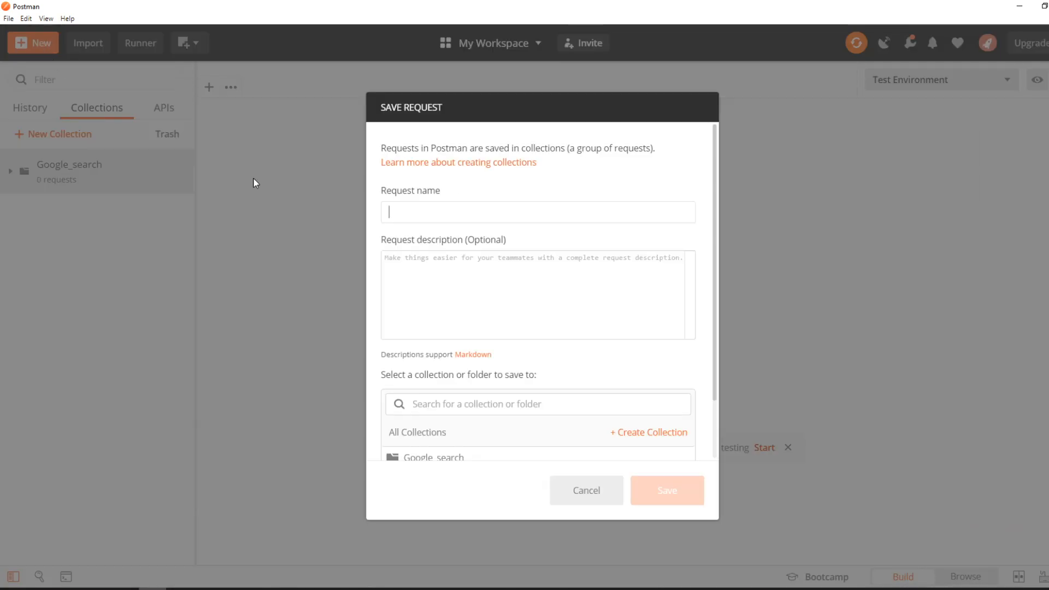
Step: Save a new request named Search_youtube into the Google_search collection
text(Search_yo)
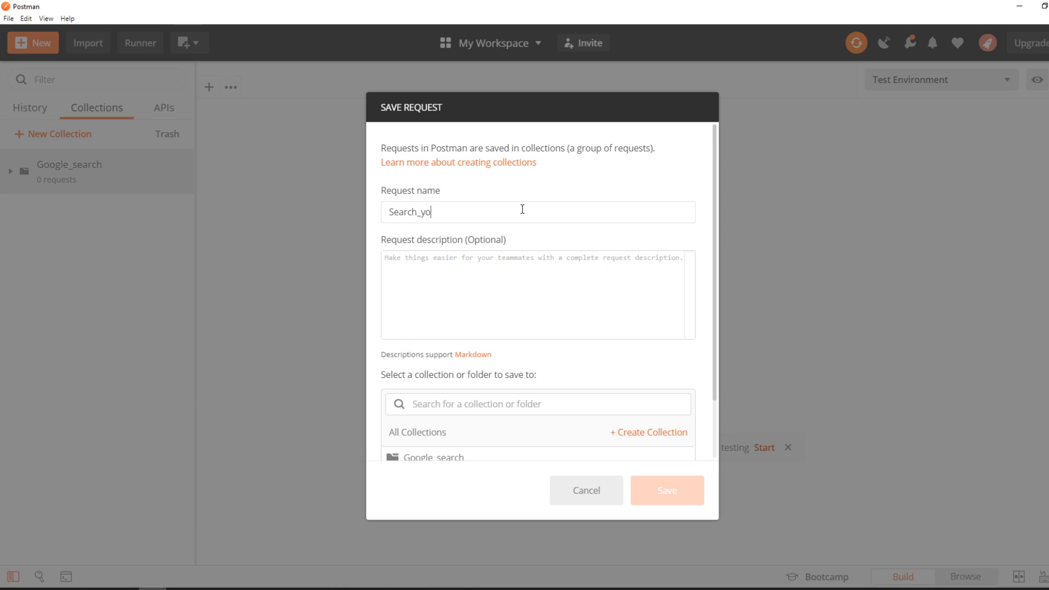
text(utube)
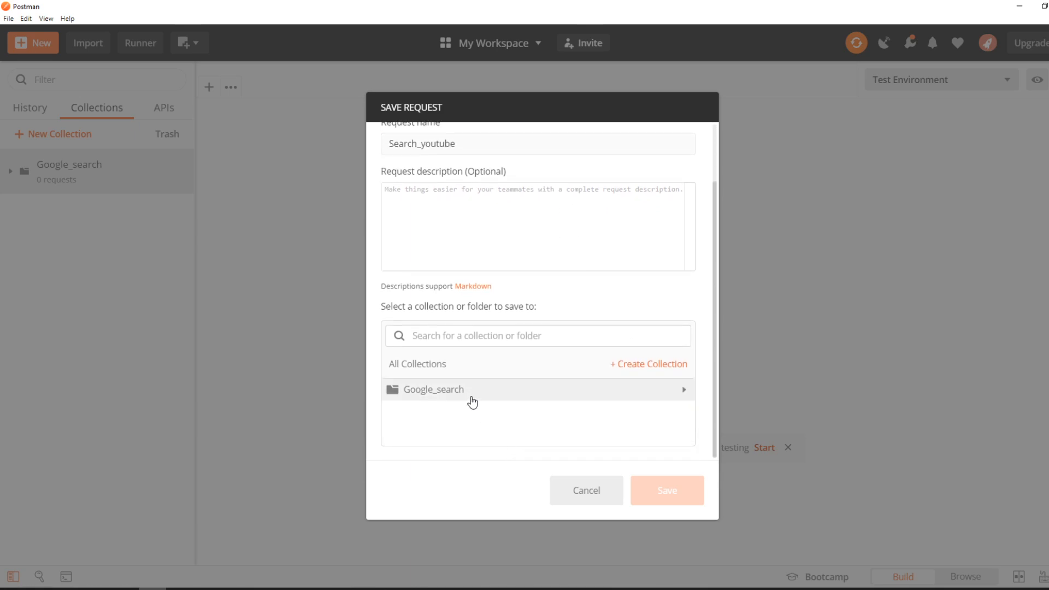
click(665, 490)
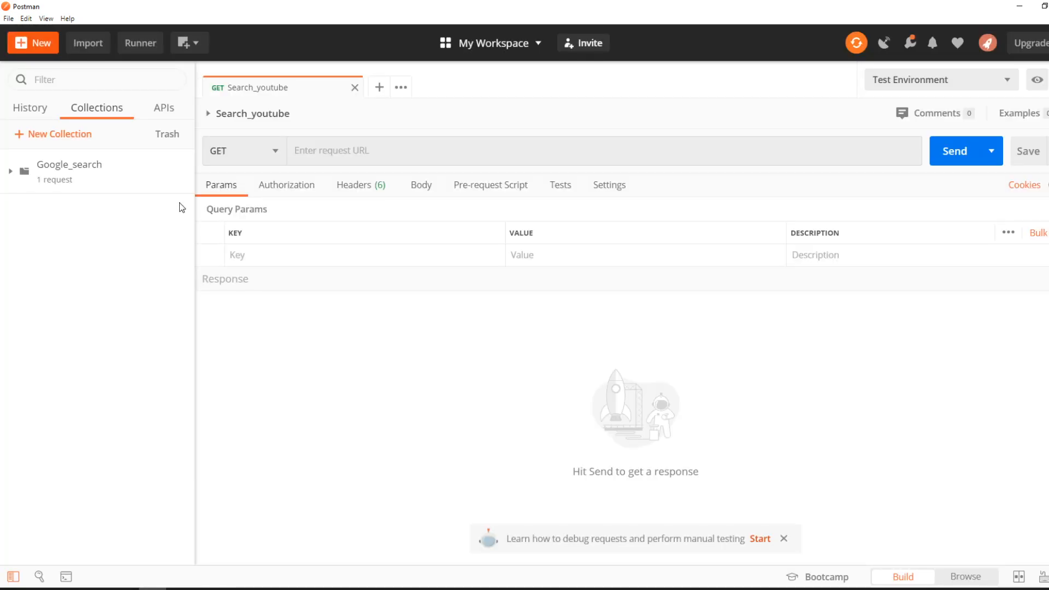
text(https://www.googleapis.com/customsearch/v1?key=INSERT_YOUR_API_KEY&cx=017576662512468239146:omuauf_lfve&q=lectures)
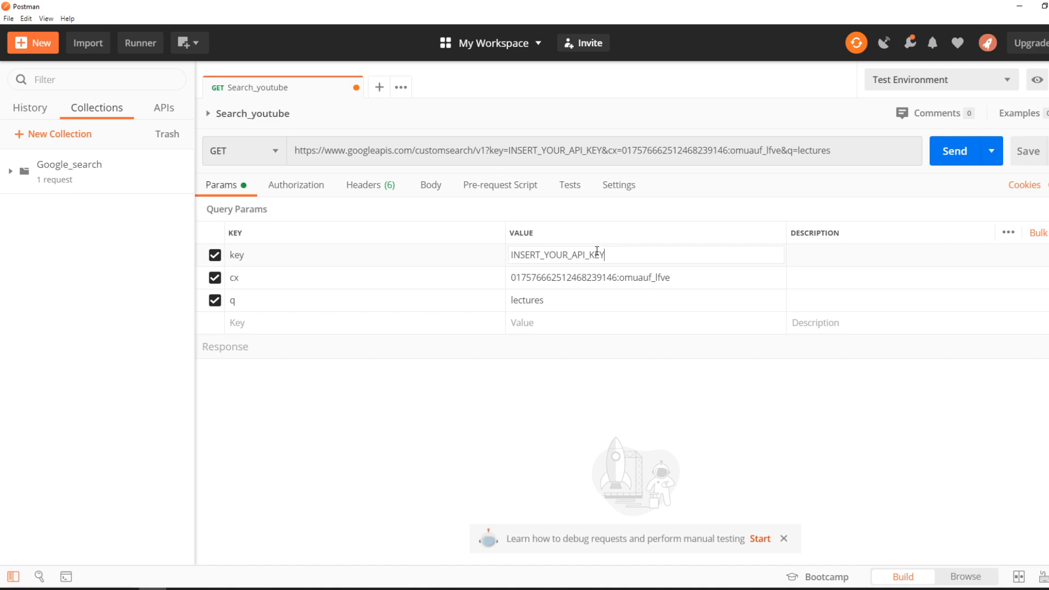
double_click(556, 255)
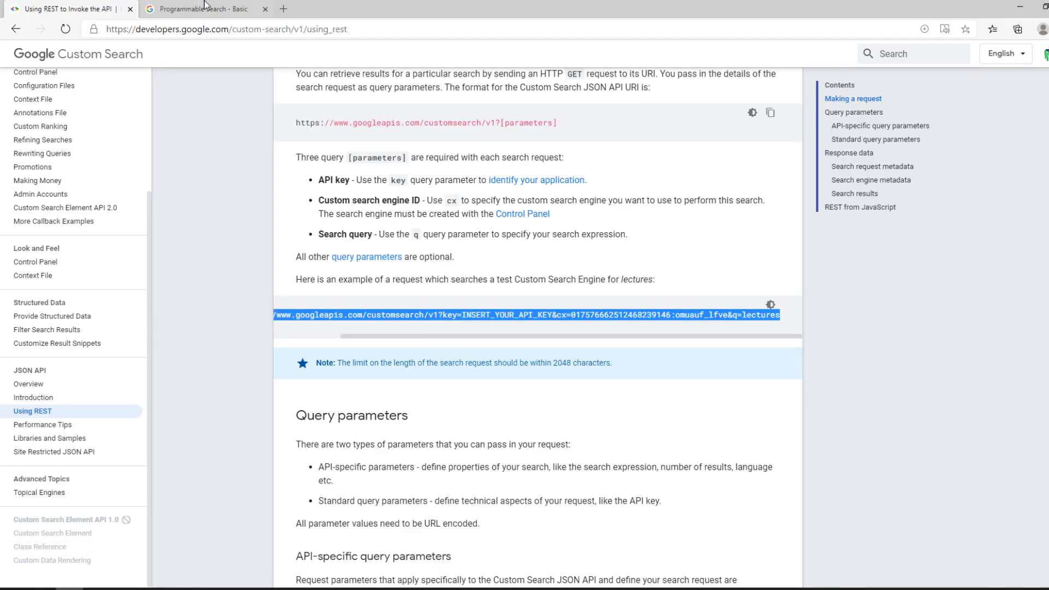
click(204, 9)
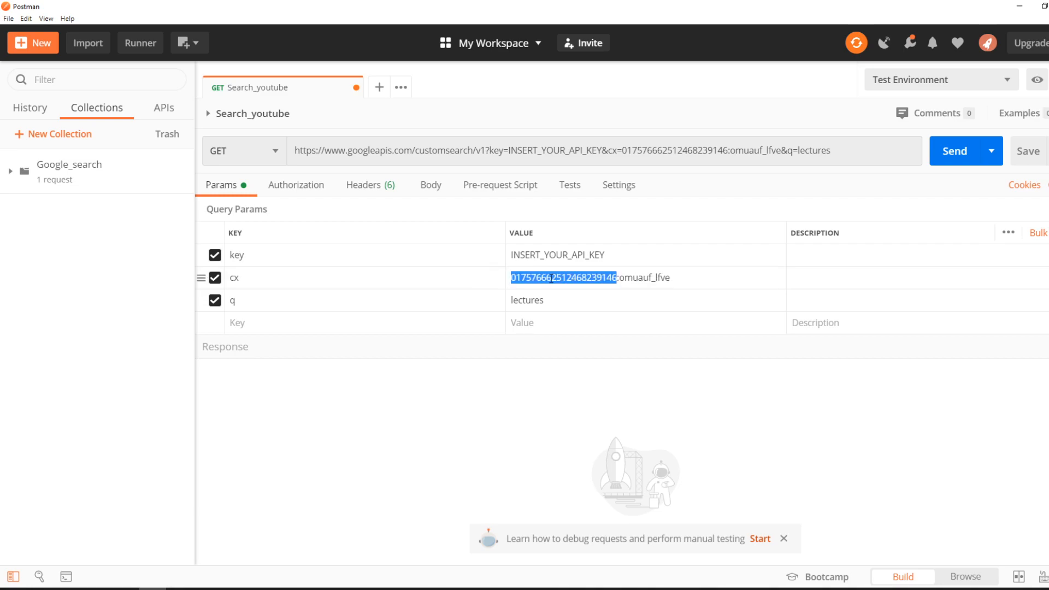
text(005128918896495890854:mwnxwjjmwka)
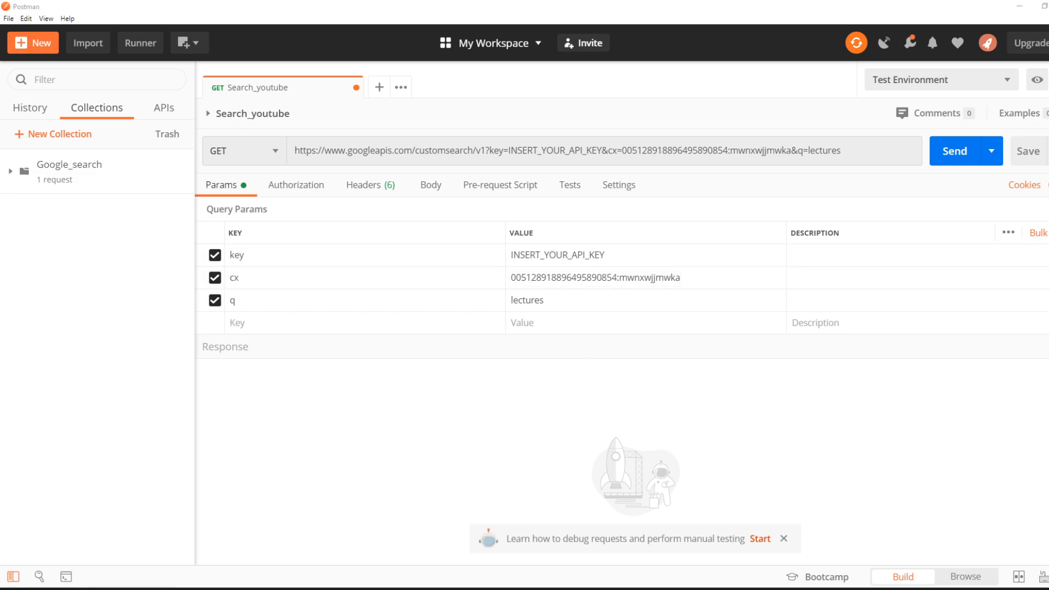
Step: Replace the key placeholder with the project's API key and set q to qaguy
double_click(557, 255)
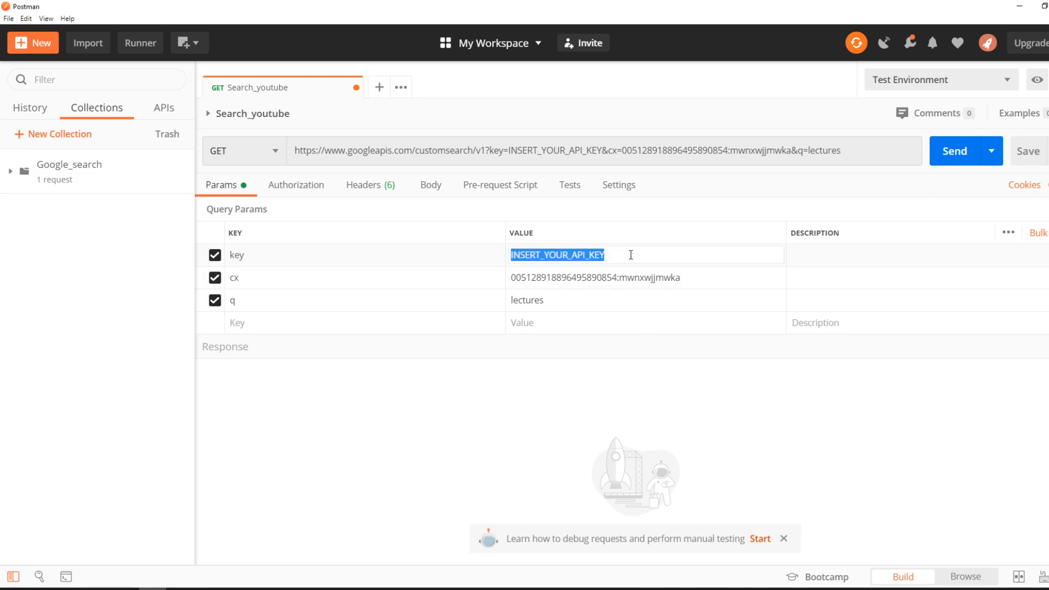
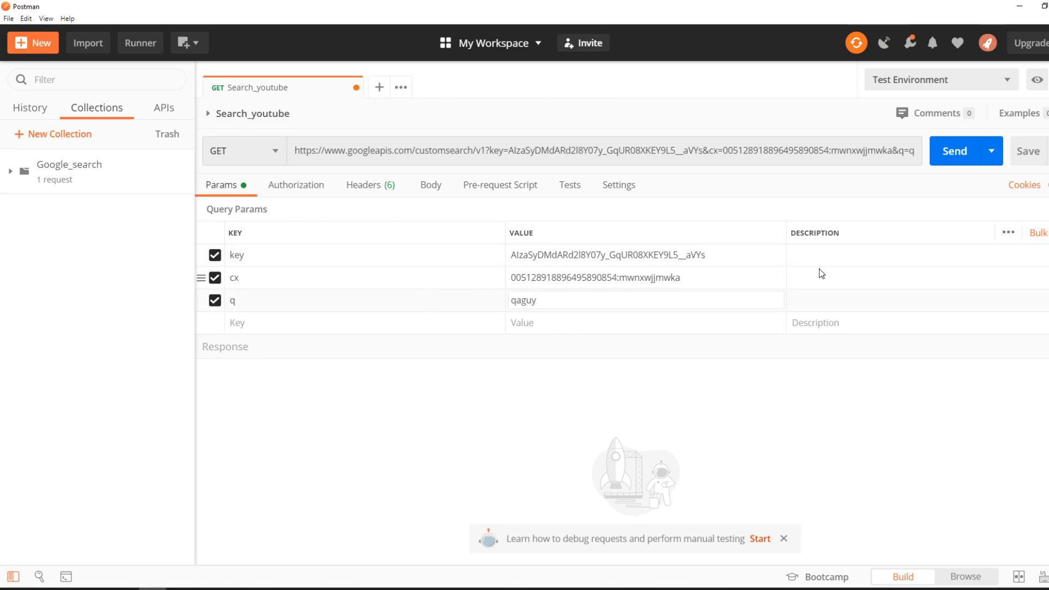
Step: Send the request, get 200 OK, and browse the JSON items to the first result's YouTube link
click(955, 151)
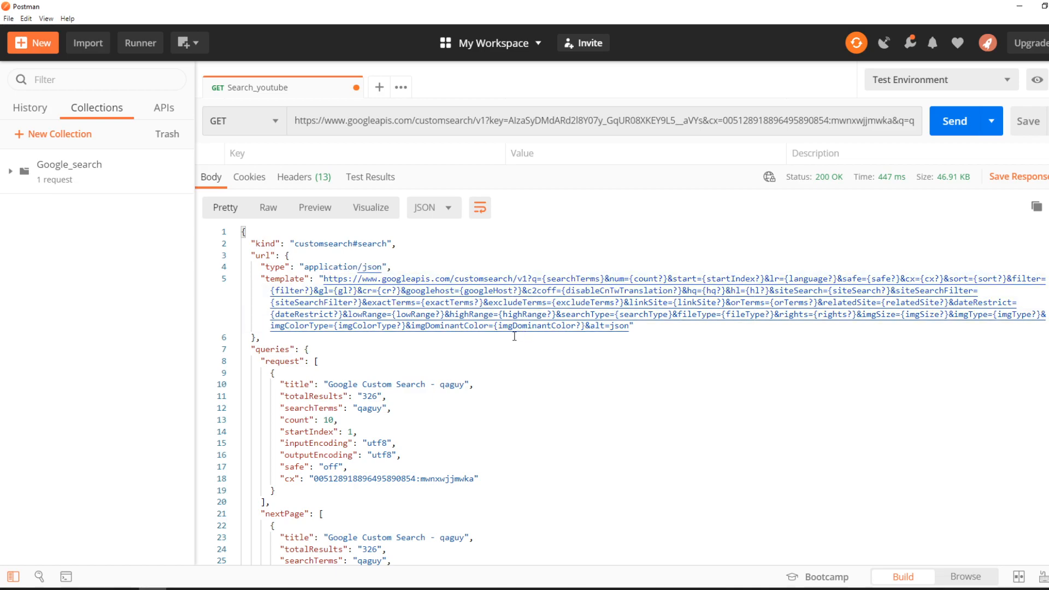
scroll(down, 3)
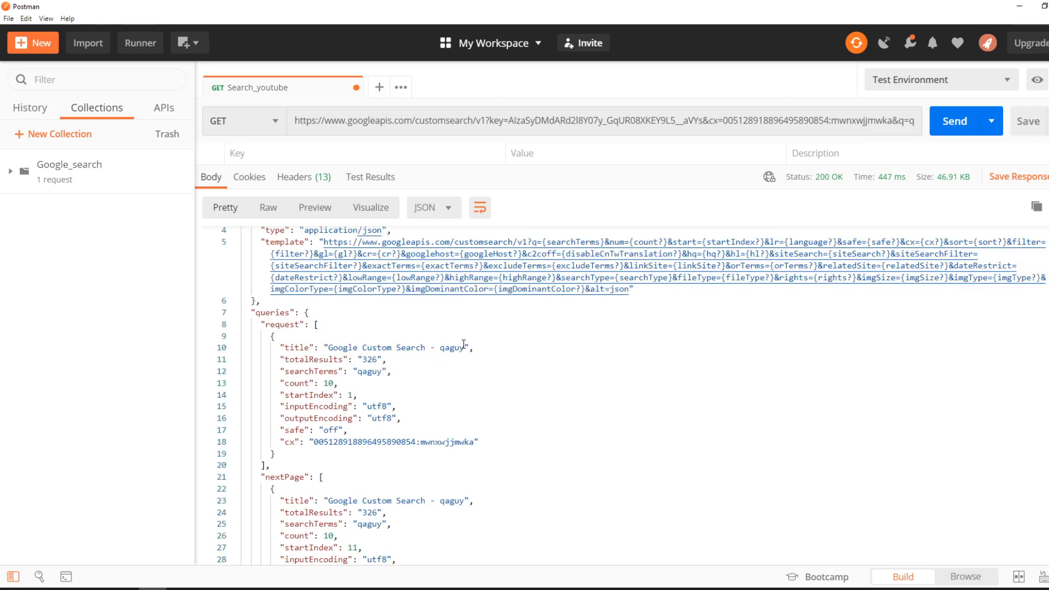
scroll(down, 3)
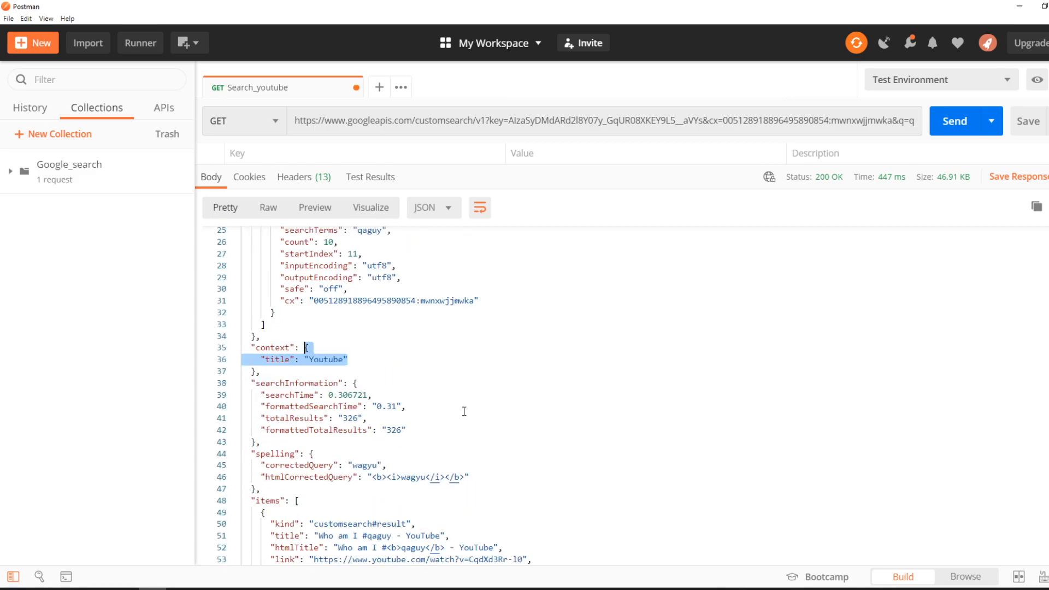
scroll(down, 3)
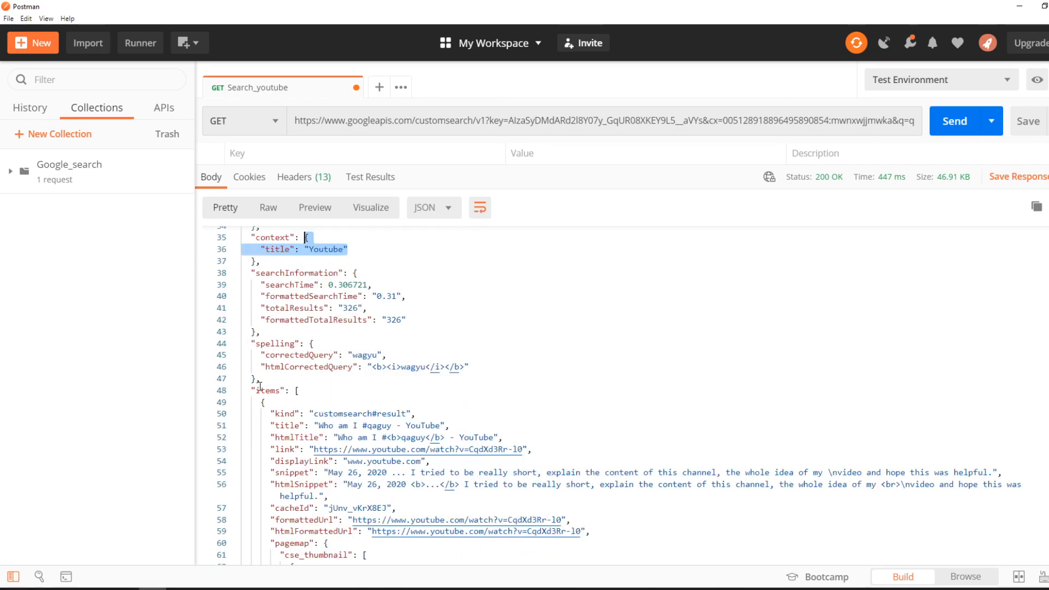
scroll(down, 3)
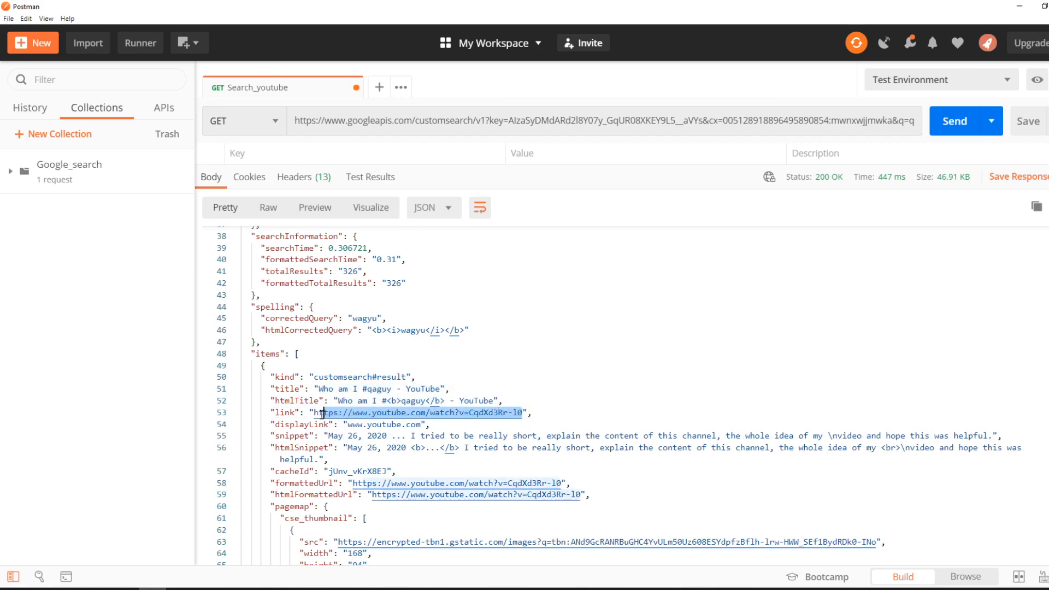
right_click(418, 413)
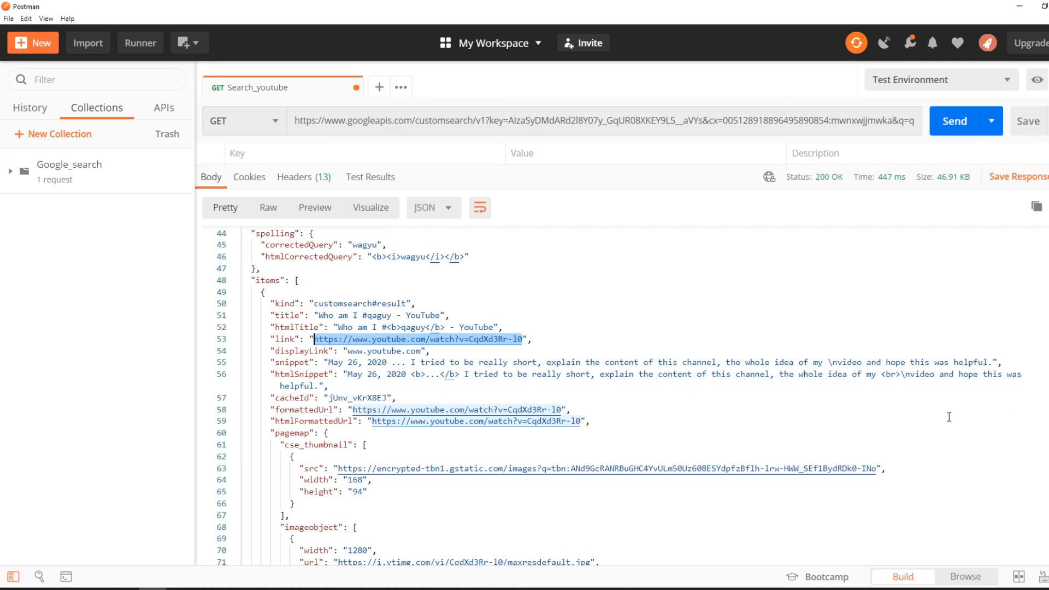
scroll(down, 3)
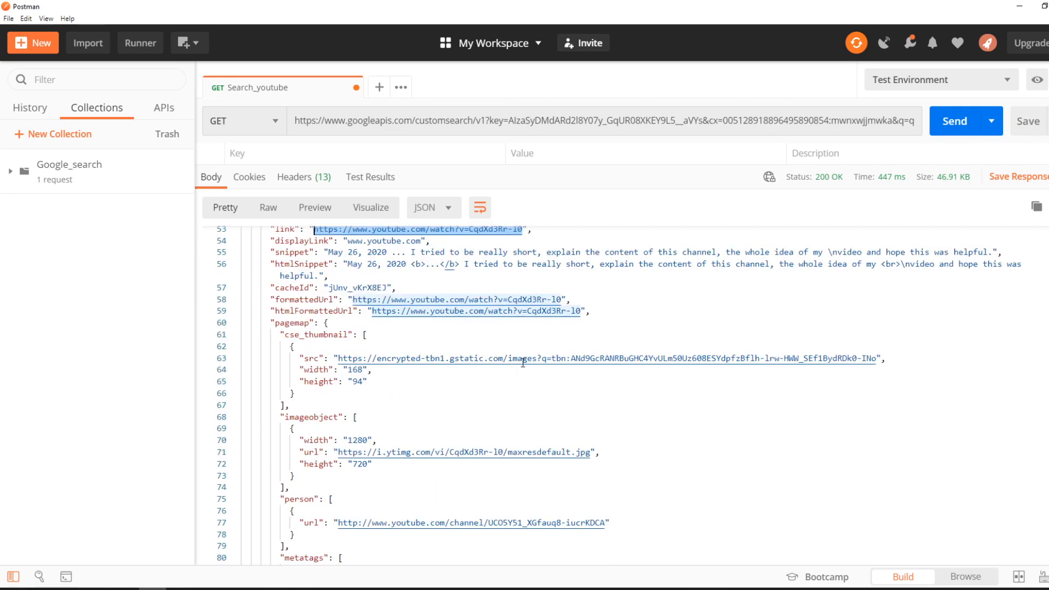